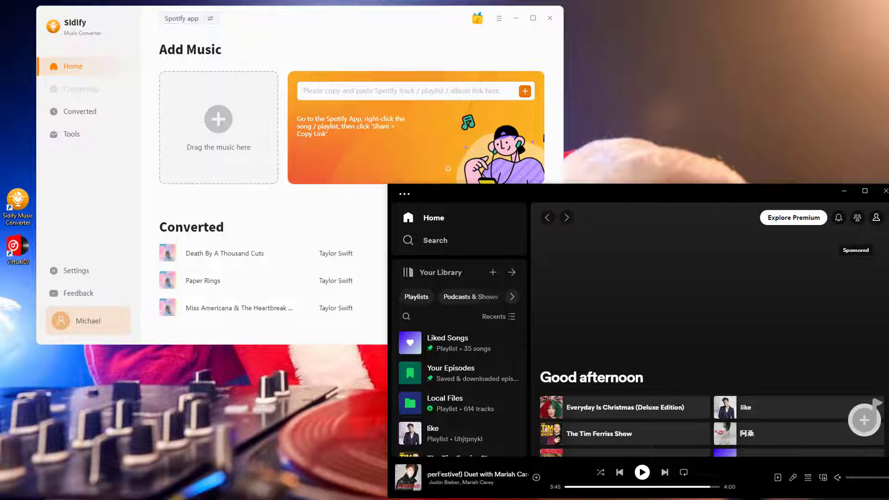
{"action": "mouse_move", "coordinate": [597, 144]}
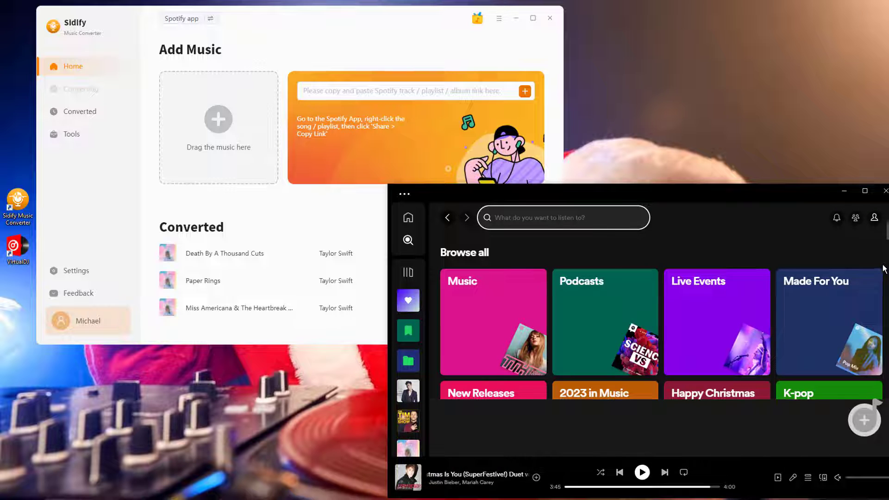
Drag the All New Rock playlist from Spotify's Rock genre page into Sidify's drop box
{"action": "scroll", "scroll_direction": "down", "scroll_amount": 3}
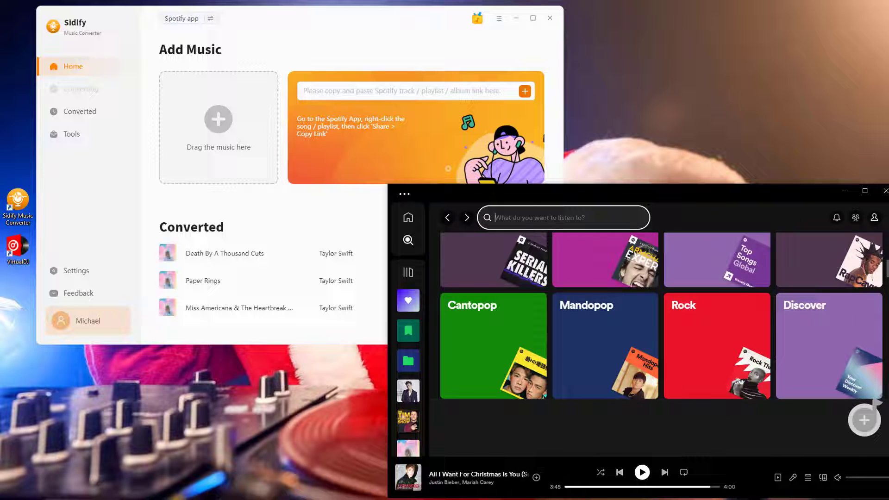
{"action": "left_click", "coordinate": [717, 346]}
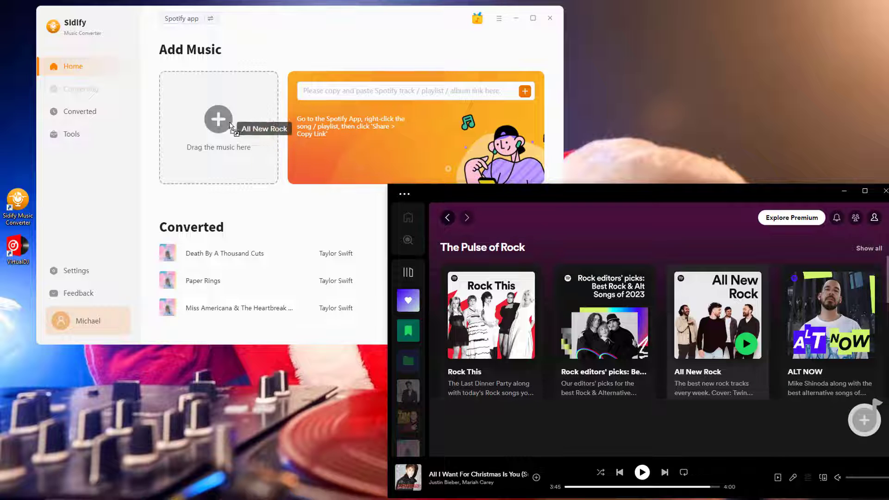
{"action": "left_click", "coordinate": [525, 91]}
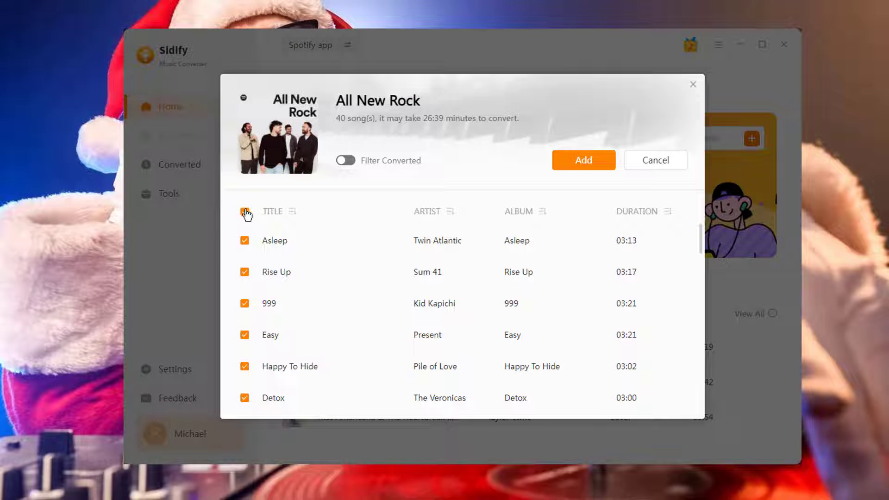
Deselect all 40 tracks, keep Rise Up, Easy, Happy To Hide and She's So Cool, and add them
{"action": "left_click", "coordinate": [245, 211]}
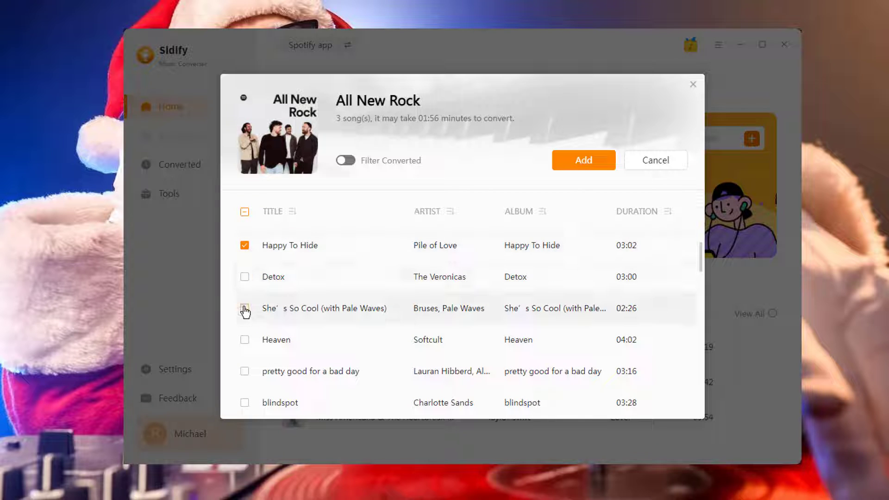
{"action": "left_click", "coordinate": [584, 160]}
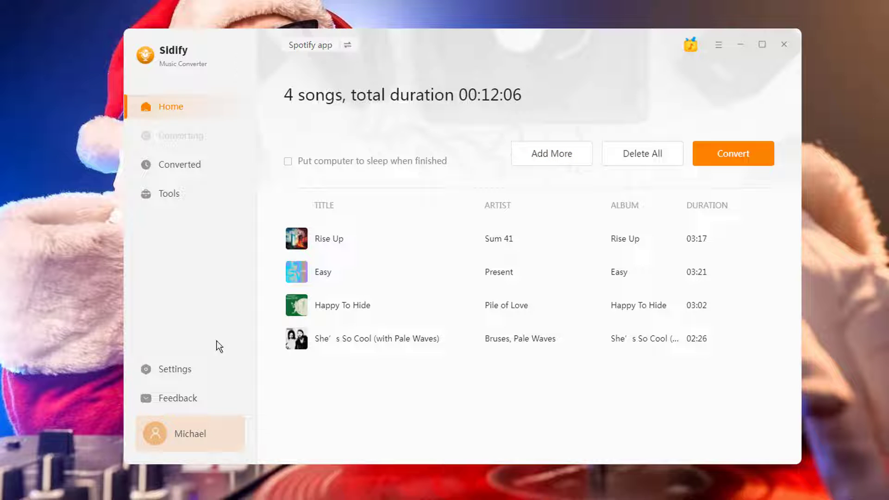
In Settings, change the conversion mode from Intelligent Mode to Spotify Record
{"action": "left_click", "coordinate": [175, 369]}
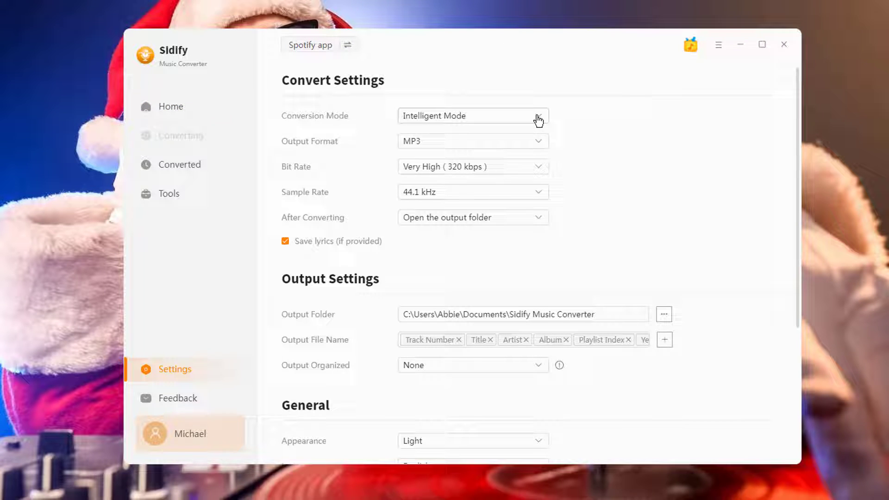
{"action": "left_click", "coordinate": [473, 115]}
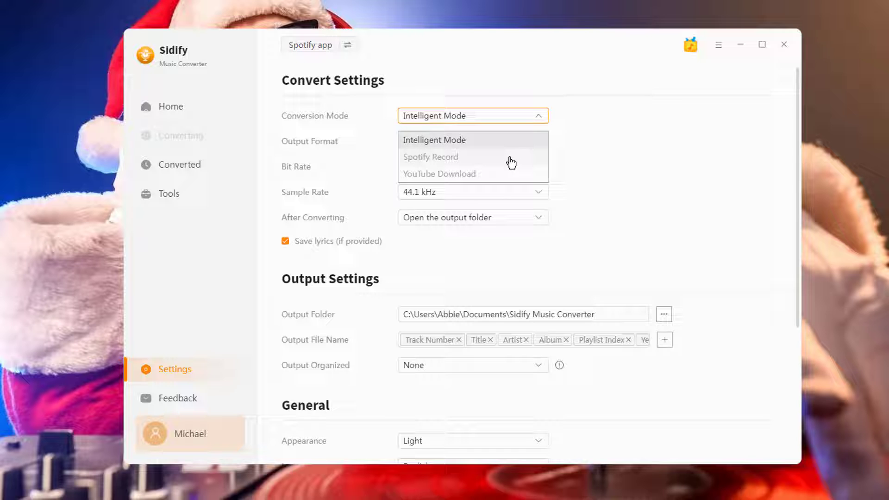
{"action": "left_click", "coordinate": [430, 157]}
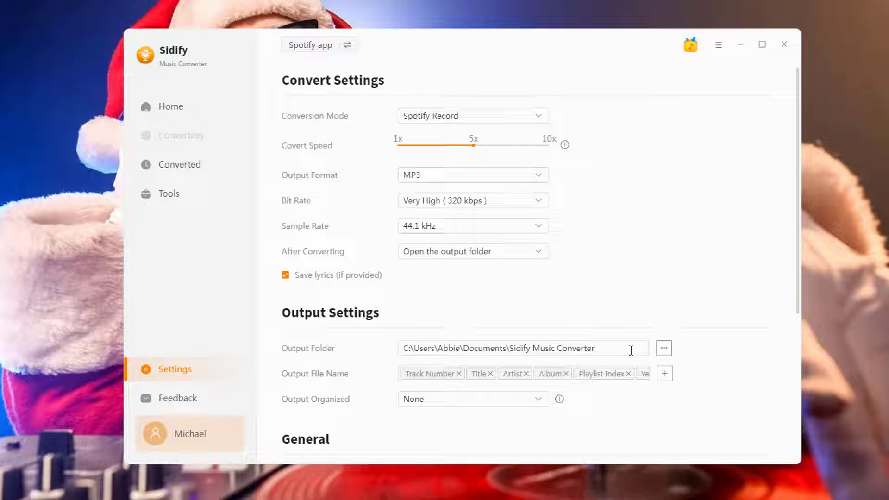
Set the output folder to a new Virtual DJ folder under F:\Music and return to the song list
{"action": "left_click", "coordinate": [663, 347]}
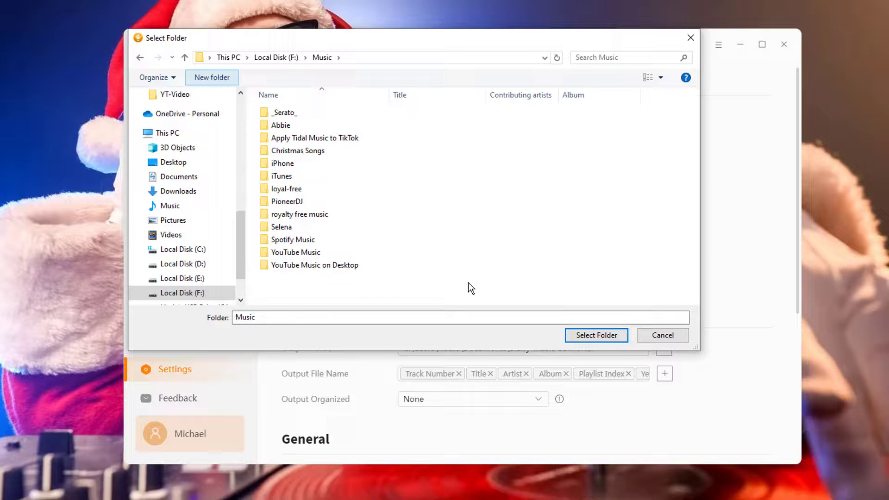
{"action": "left_click", "coordinate": [211, 77]}
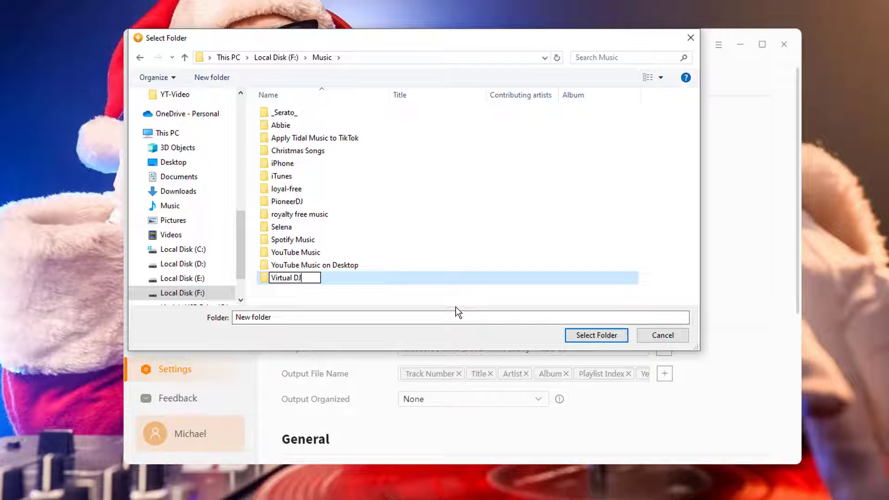
{"action": "left_click", "coordinate": [596, 335]}
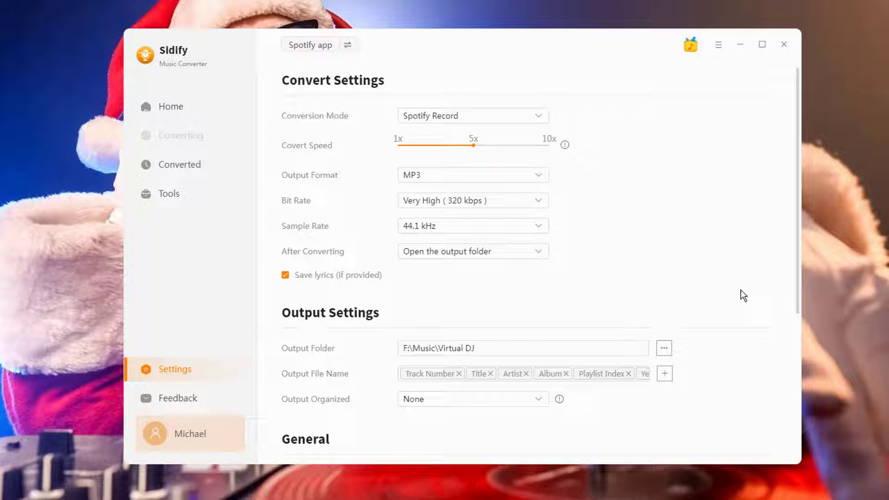
{"action": "left_click", "coordinate": [472, 399]}
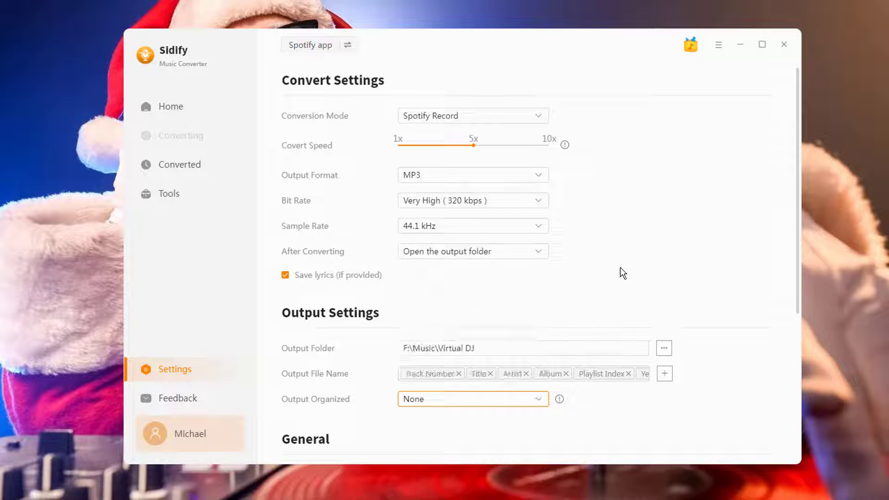
{"action": "left_click", "coordinate": [170, 107]}
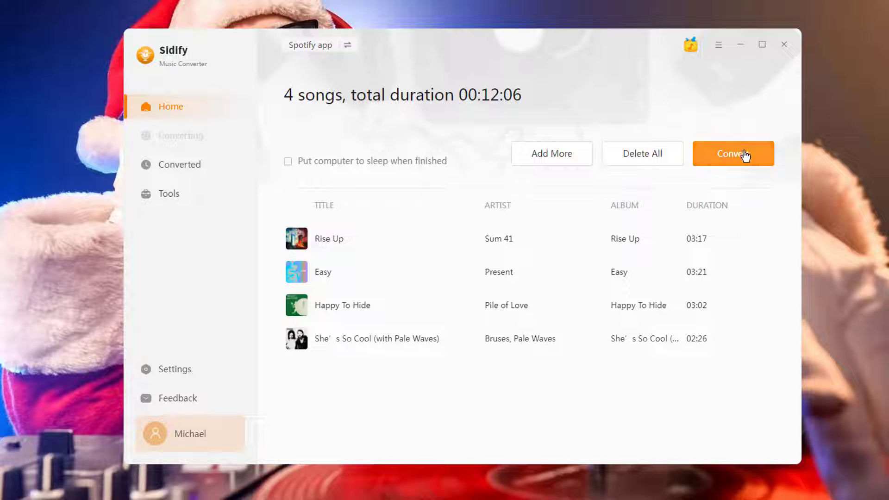
Convert the four queued rock songs and finish once all 4 files are downloaded
{"action": "left_click", "coordinate": [733, 153]}
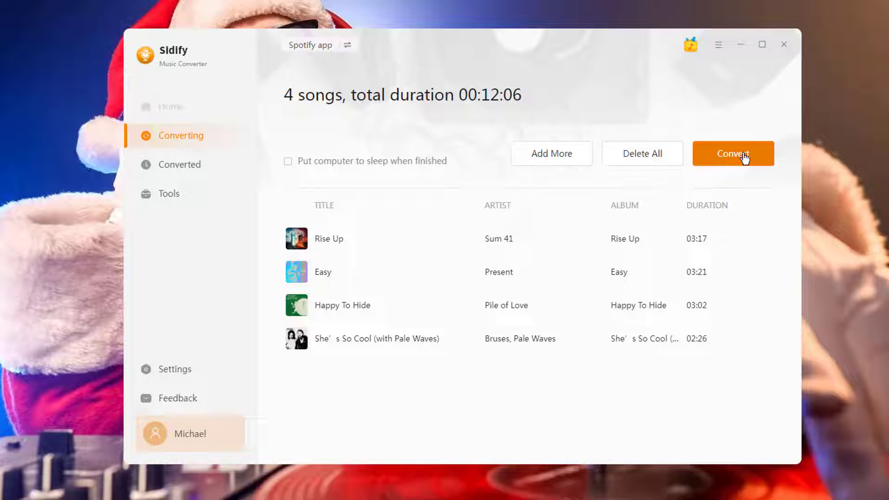
{"action": "left_click", "coordinate": [732, 153]}
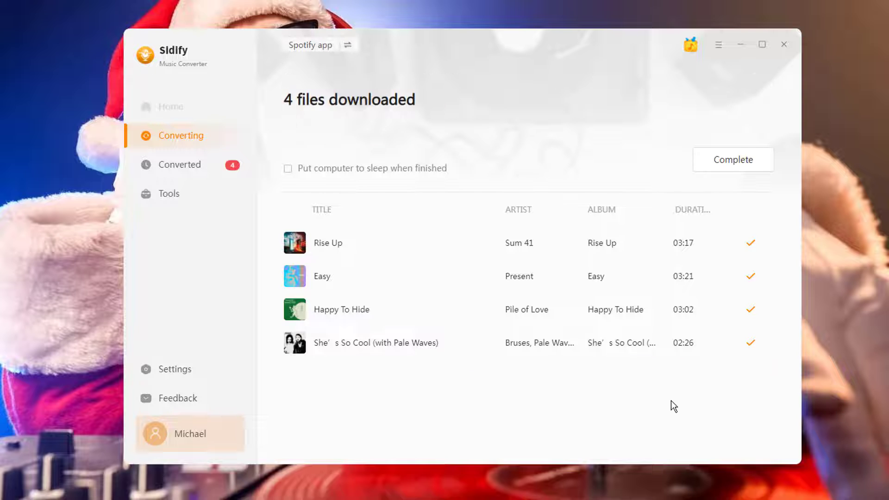
{"action": "left_click", "coordinate": [179, 165]}
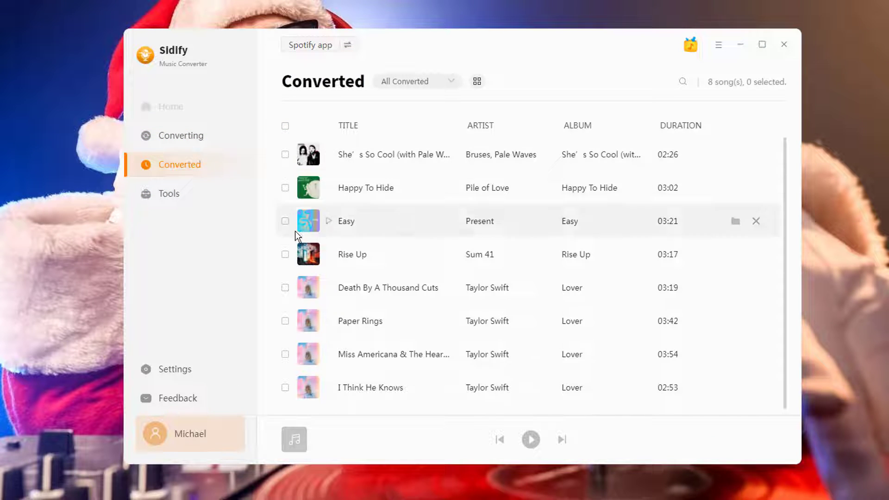
{"action": "mouse_move", "coordinate": [734, 161]}
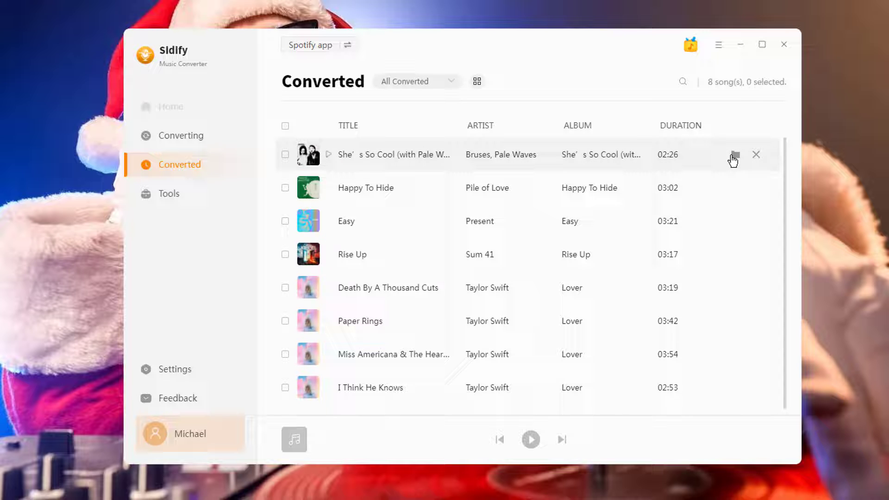
{"action": "mouse_move", "coordinate": [735, 155]}
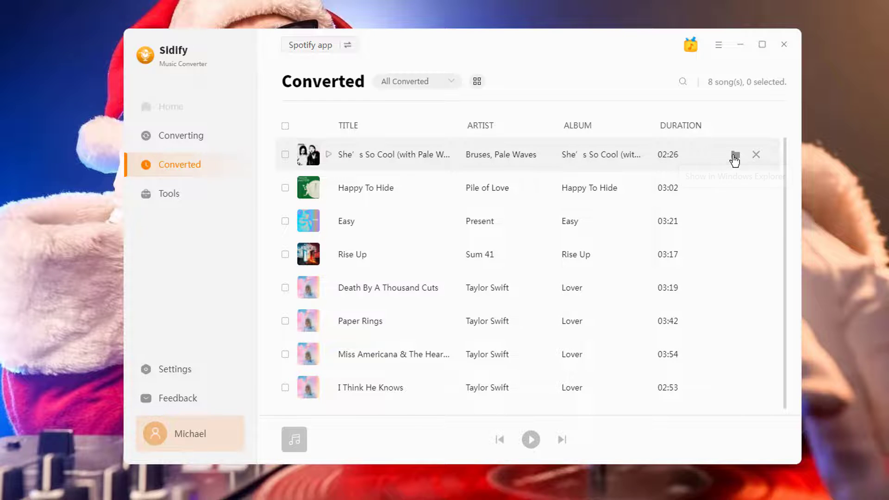
Show the converted She's So Cool file in Windows Explorer
{"action": "left_click", "coordinate": [734, 154]}
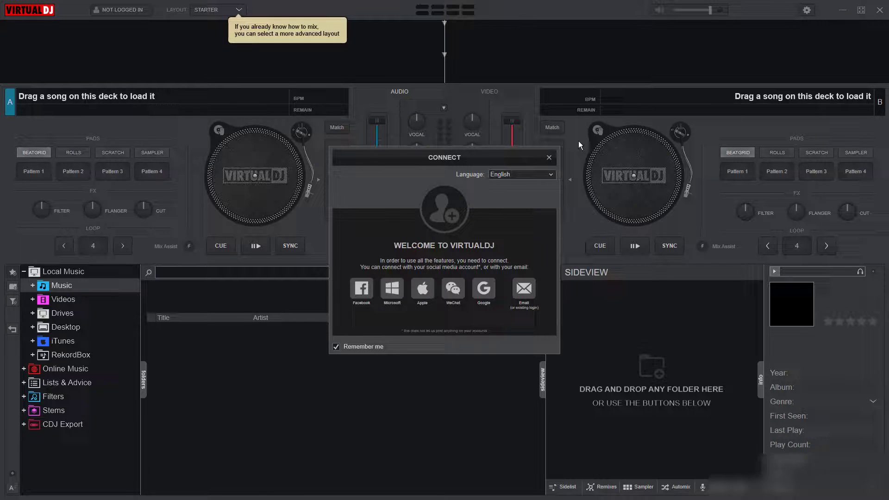
Skip Virtual DJ's CONNECT sign-in prompt and show the Local Music library
{"action": "left_click", "coordinate": [548, 158]}
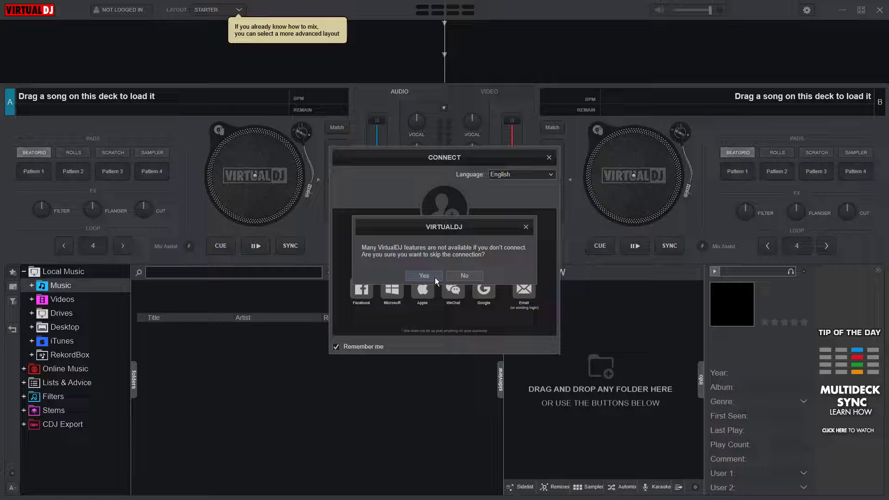
{"action": "left_click", "coordinate": [424, 276]}
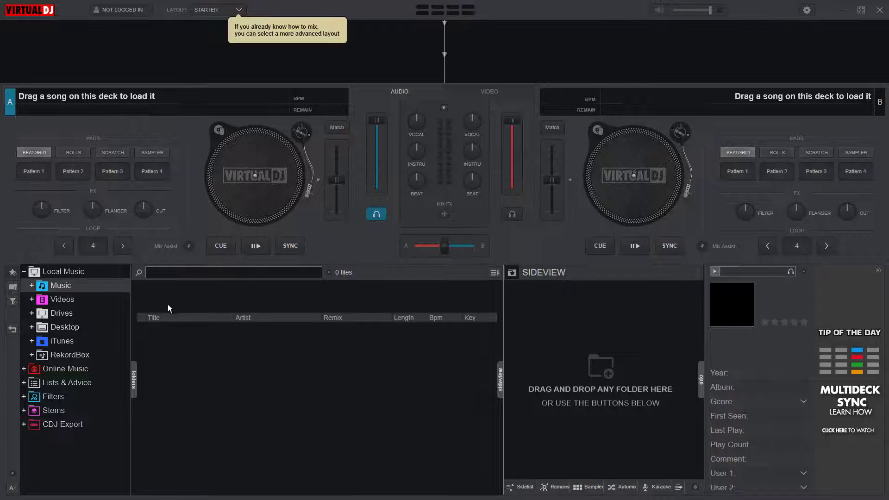
{"action": "left_click", "coordinate": [61, 272]}
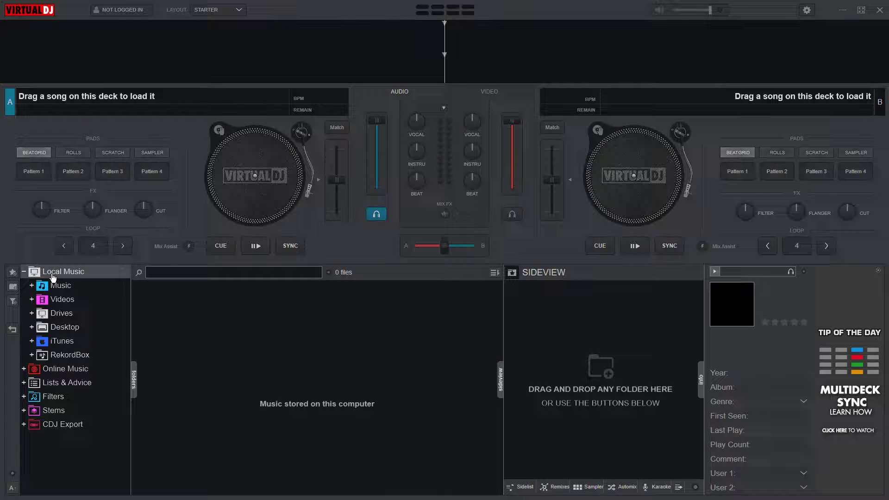